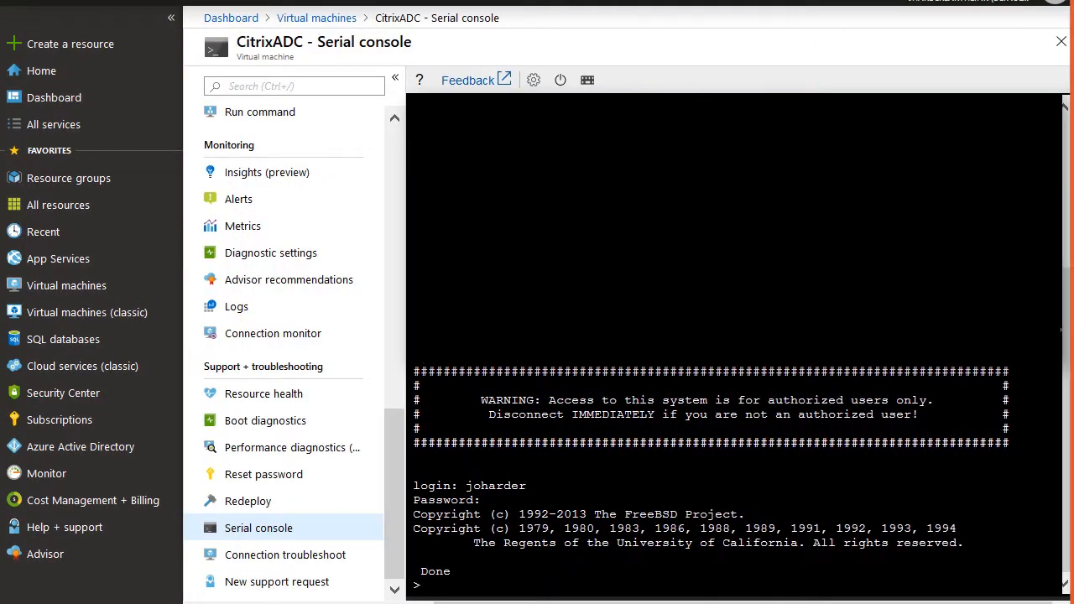
Step: Enter 'show' in the CitrixADC serial console, then open Citrix Cloud's Gateway identity-provider FQDN dialog
text(show)
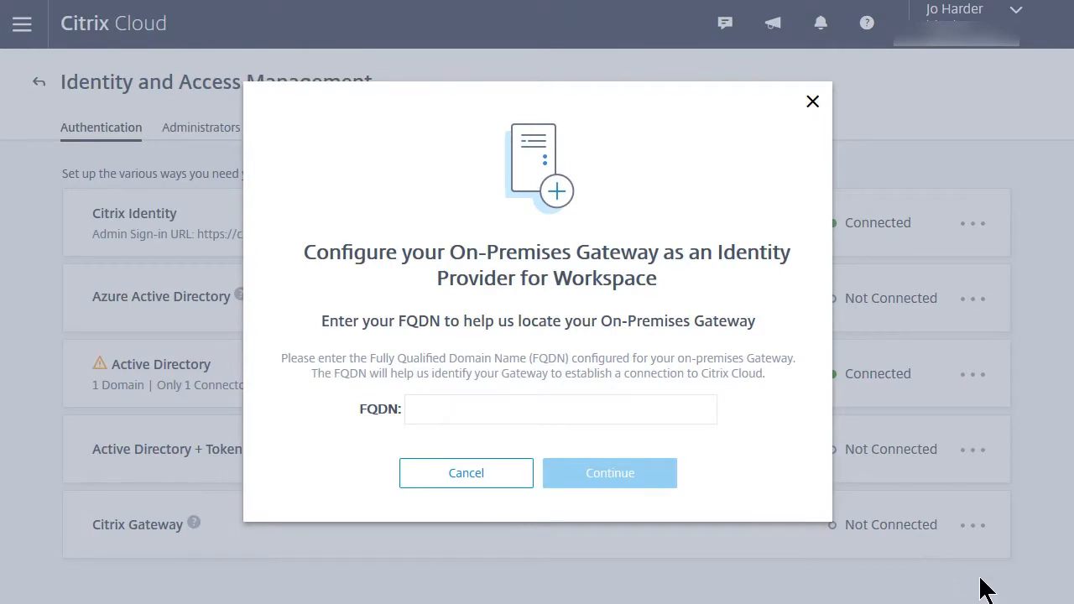
click(561, 409)
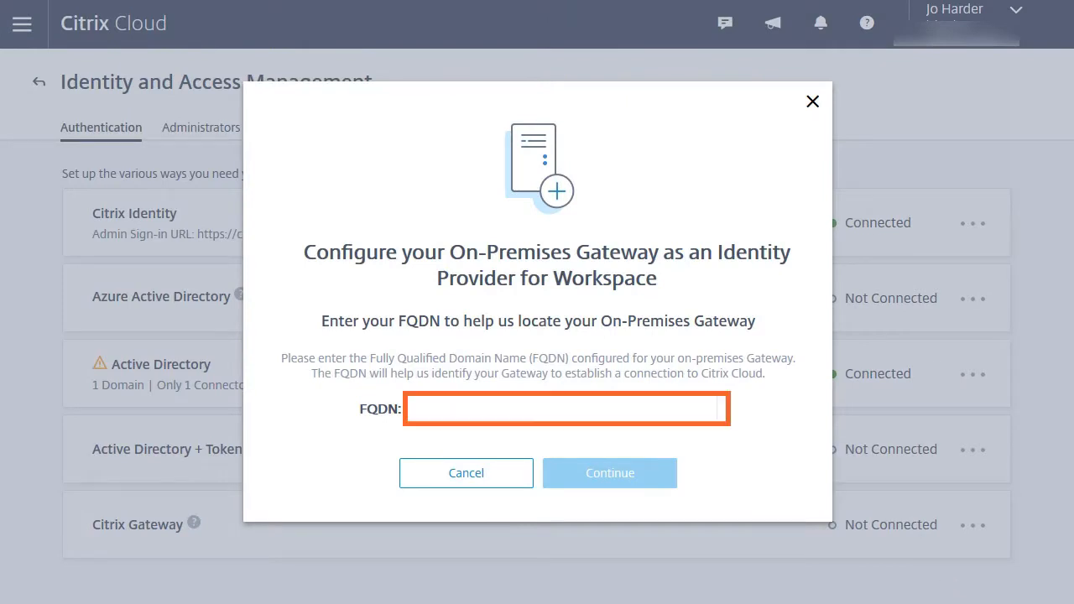